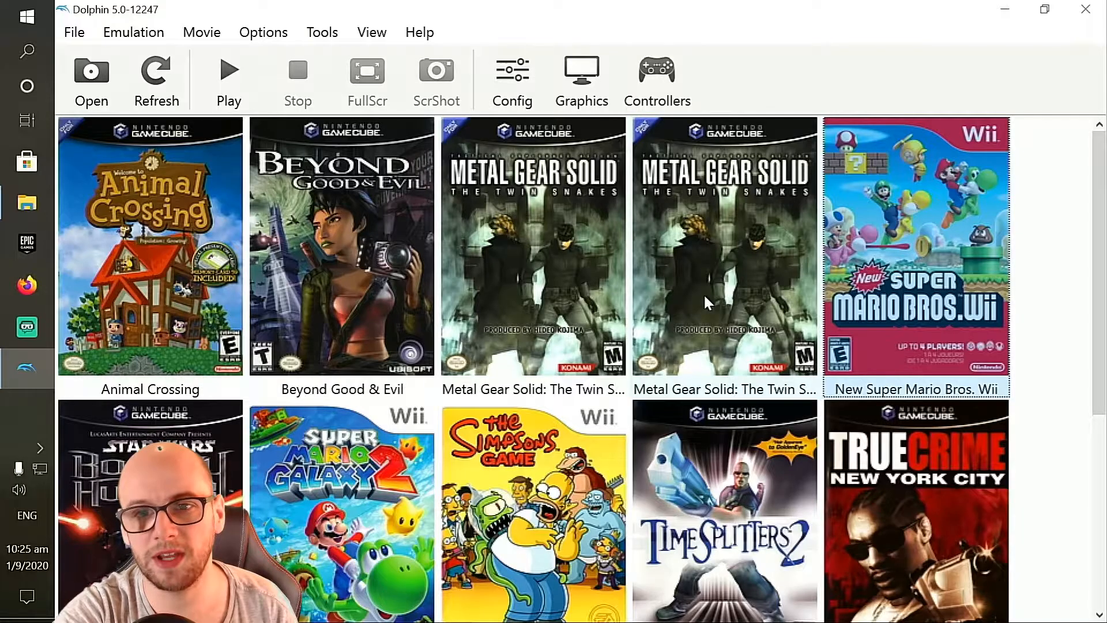
mouse_move(656, 77)
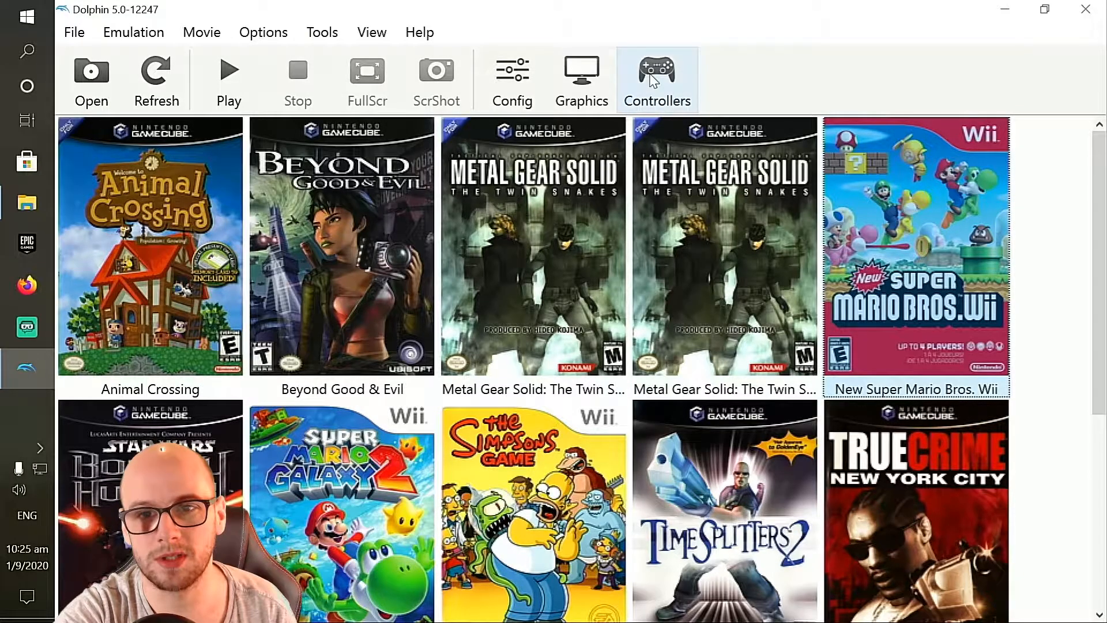
Step: Open Controllers and keep Wii Remote 1 set to Emulated Wii Remote
click(656, 78)
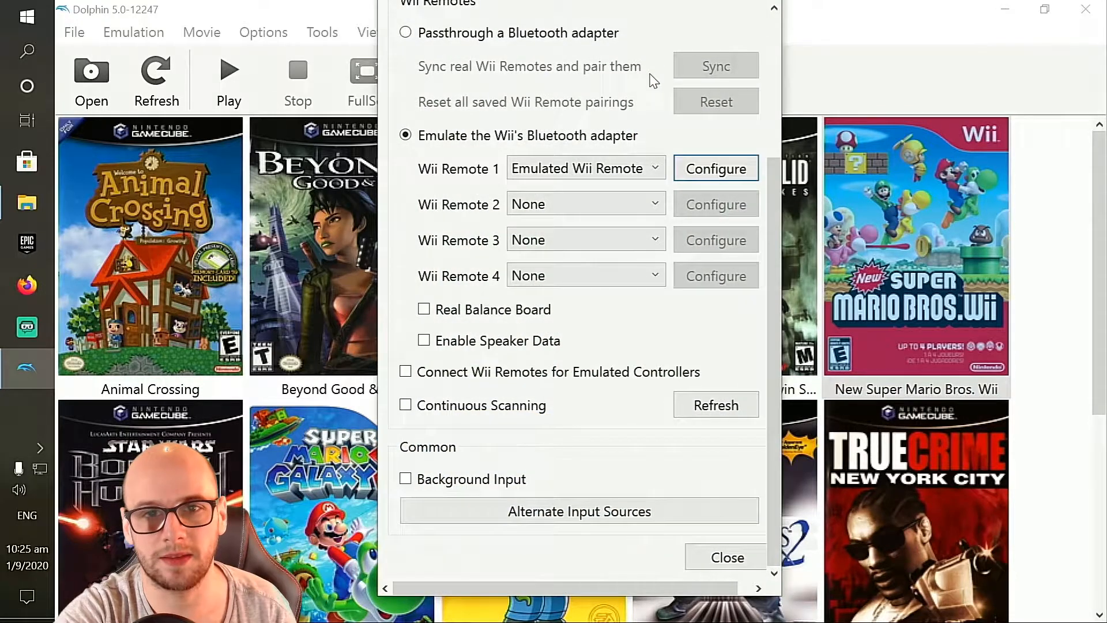
scroll(up, 3)
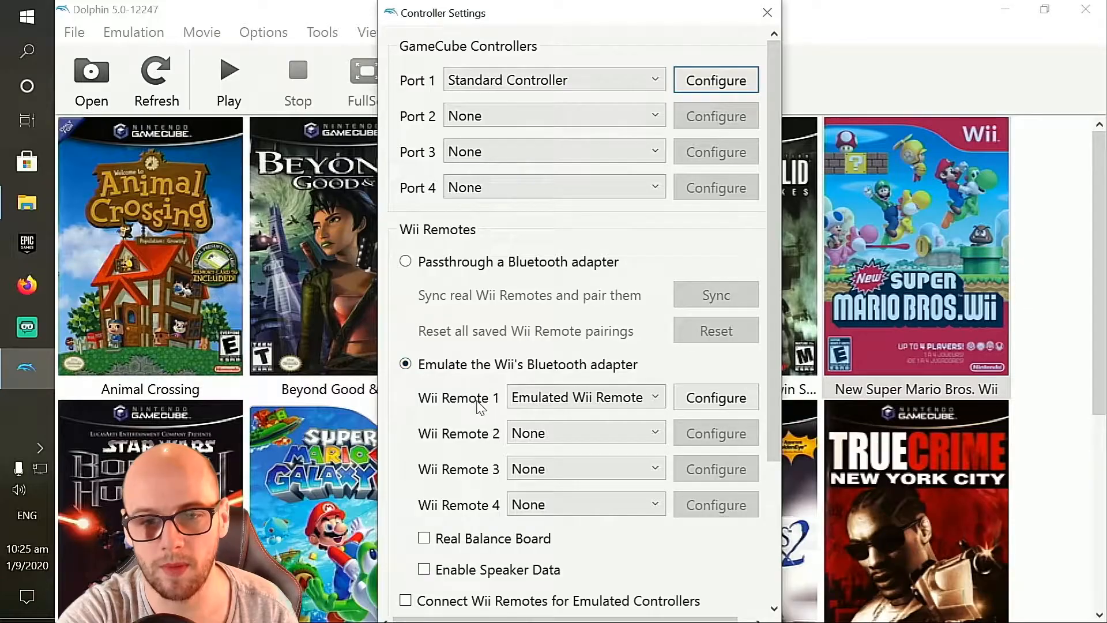
click(584, 396)
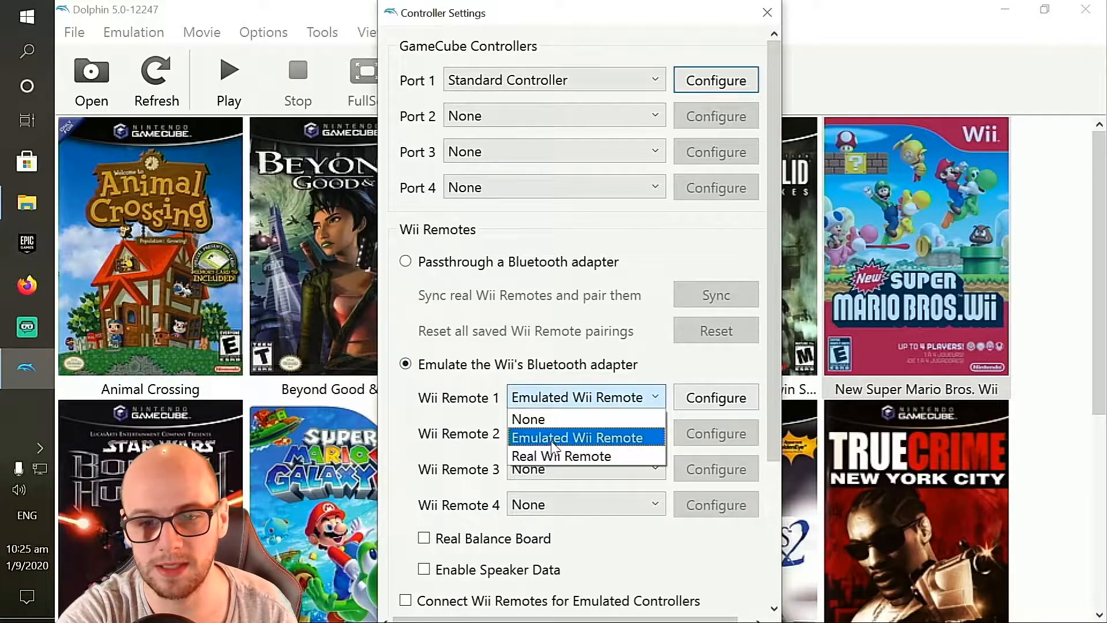
click(578, 437)
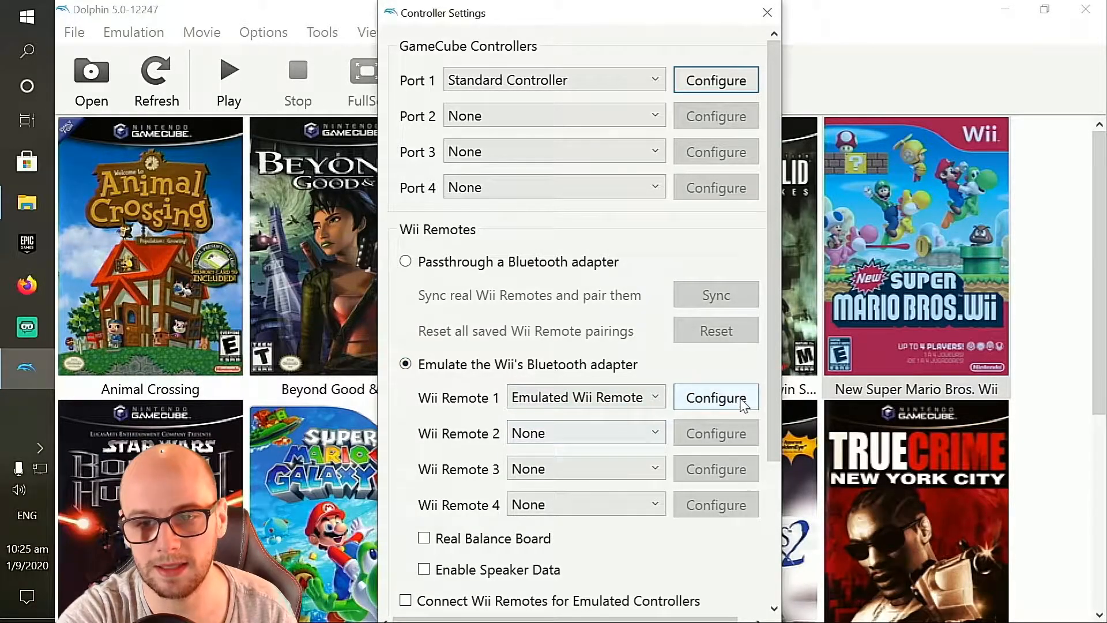
Step: Configure Wii Remote 1 with XInput/0/Gamepad as its input device
click(714, 397)
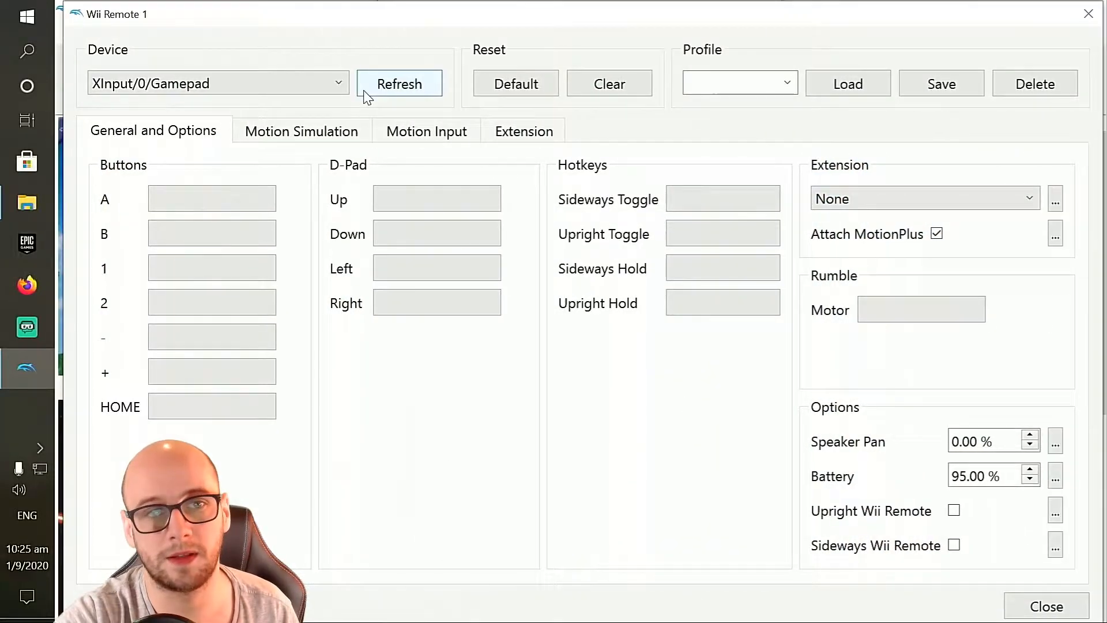
click(217, 83)
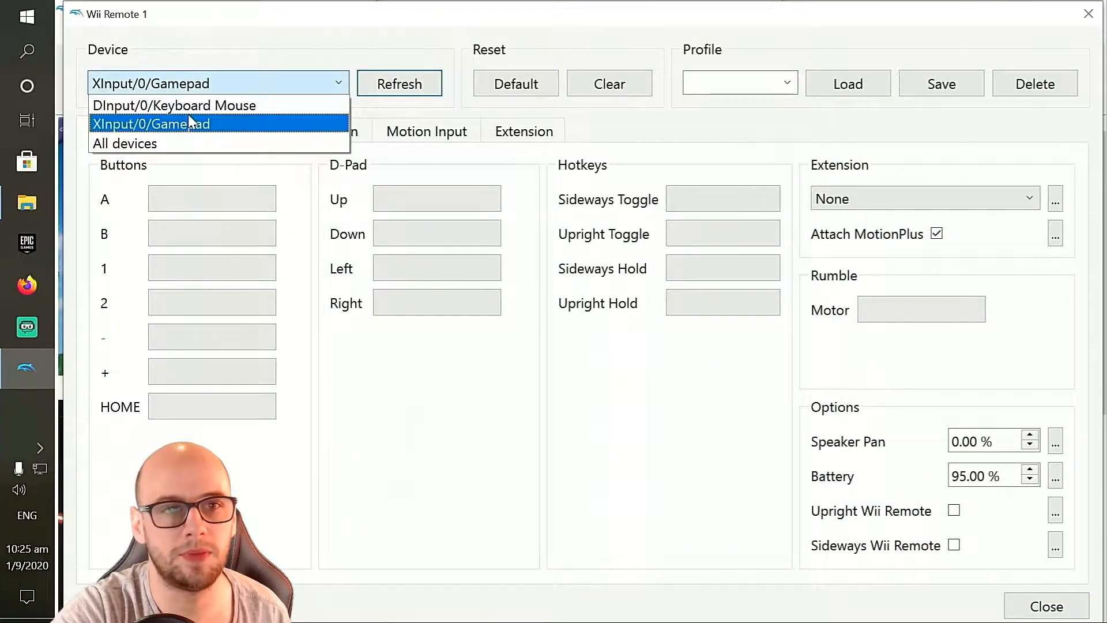
mouse_move(125, 143)
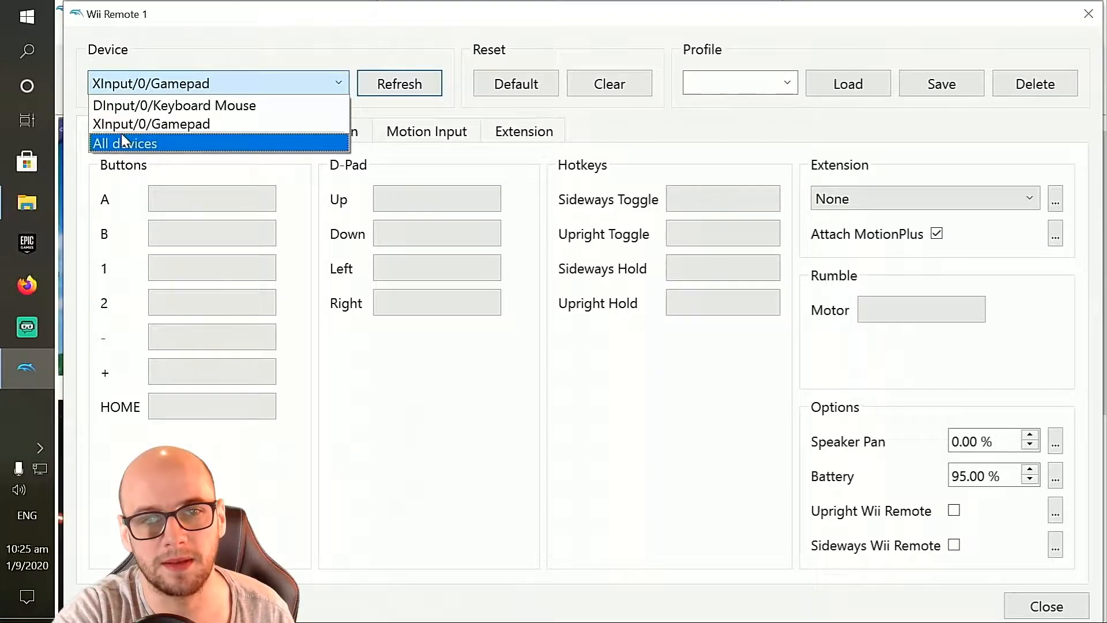
mouse_move(151, 123)
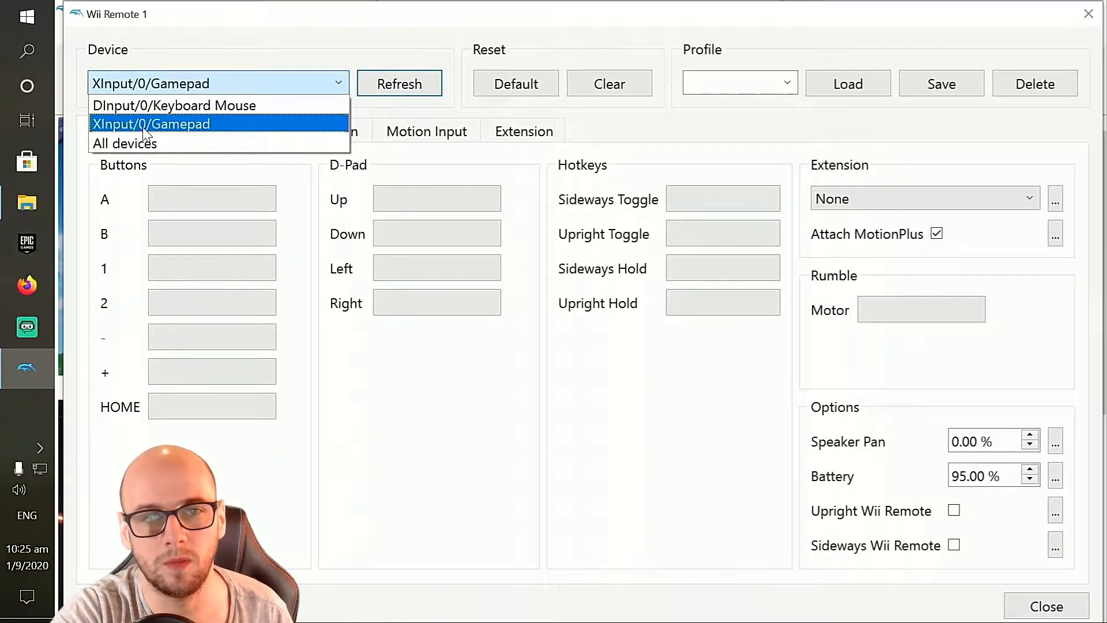
click(151, 124)
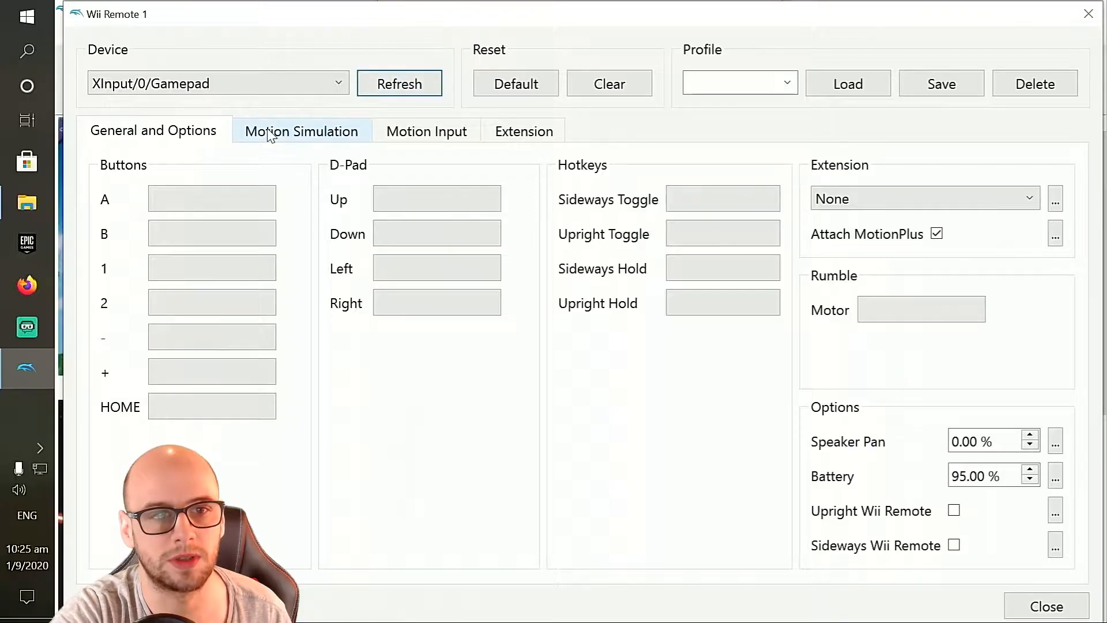
mouse_move(212, 304)
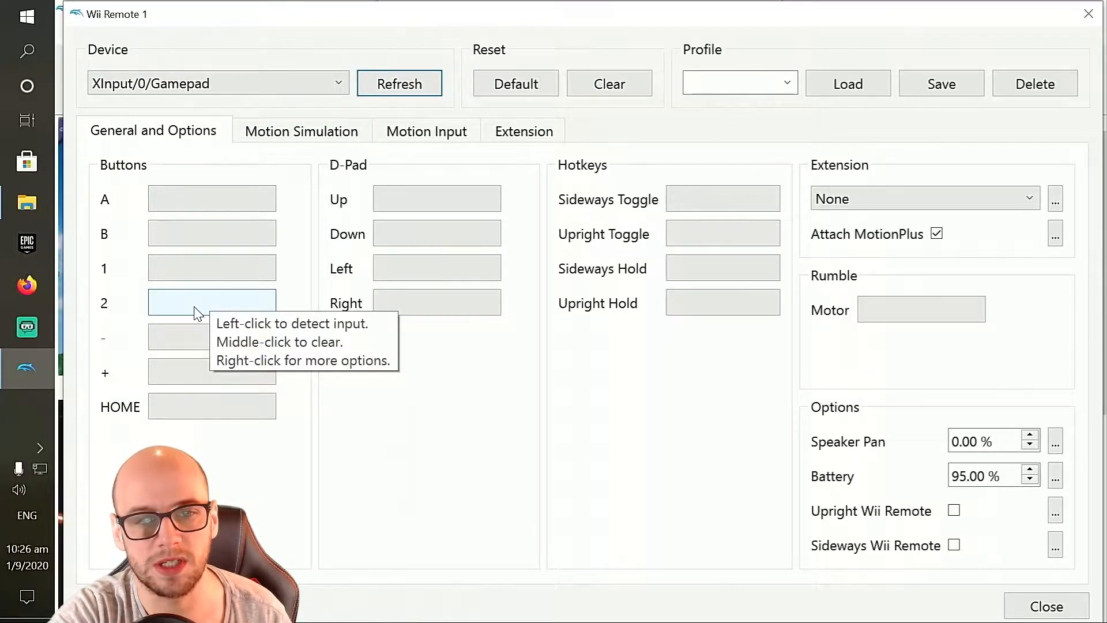
Step: Map Wii buttons 1, 2, minus and the D-Pad directions to the matching gamepad buttons
click(211, 302)
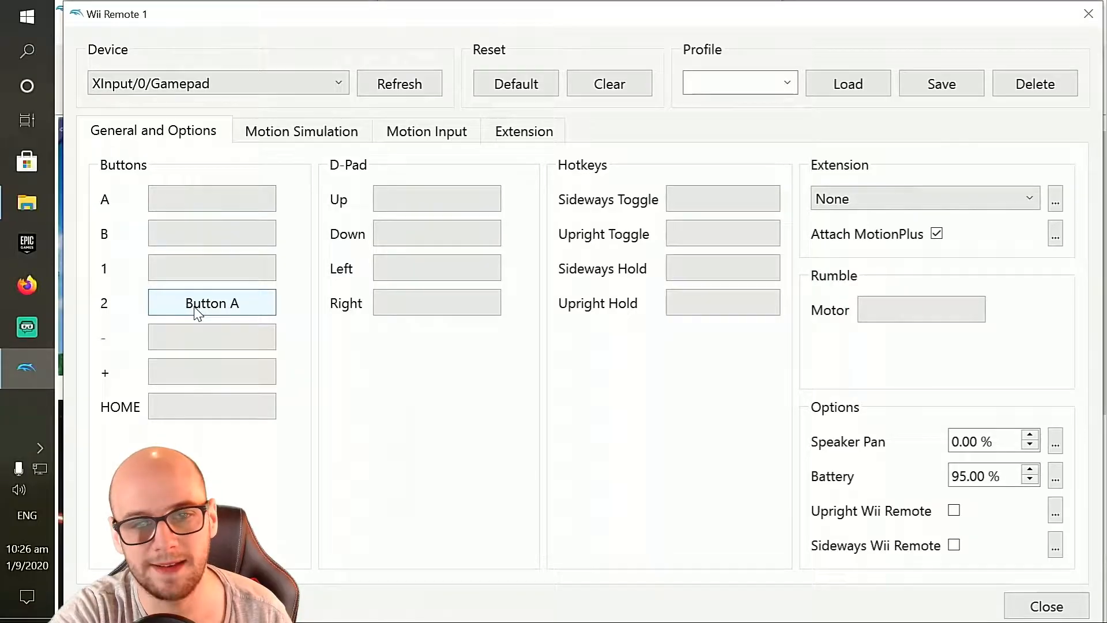
click(211, 268)
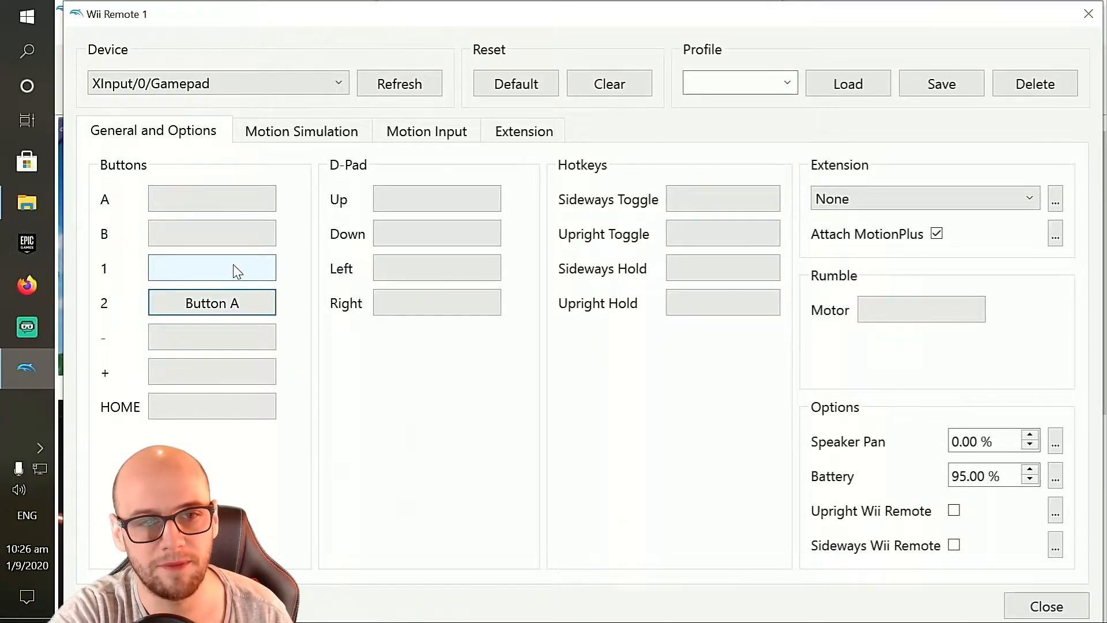
mouse_move(212, 268)
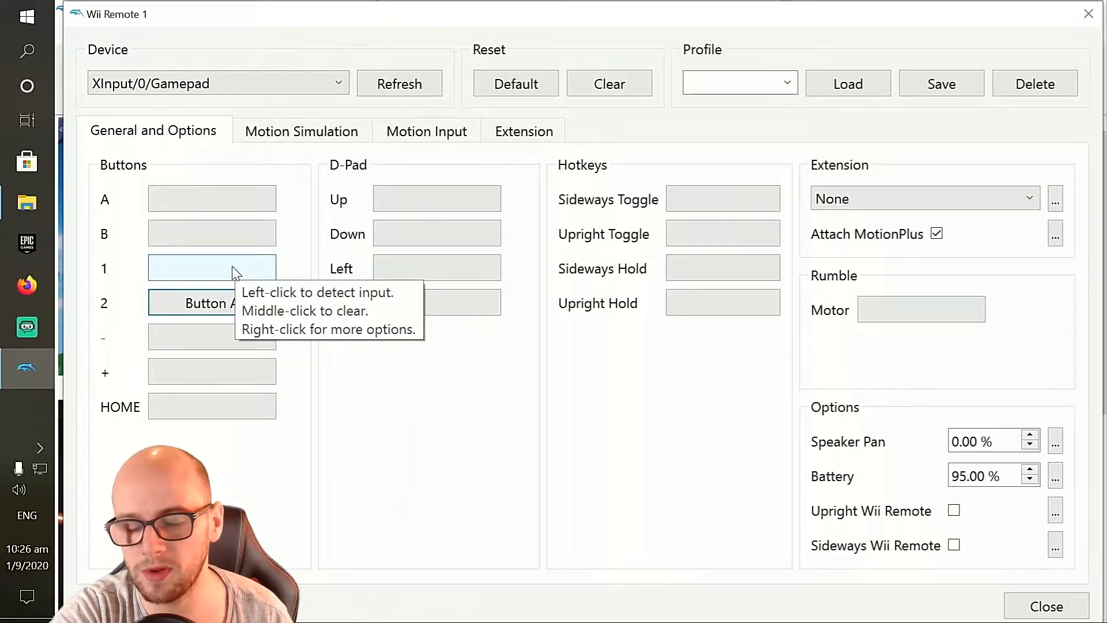
click(211, 268)
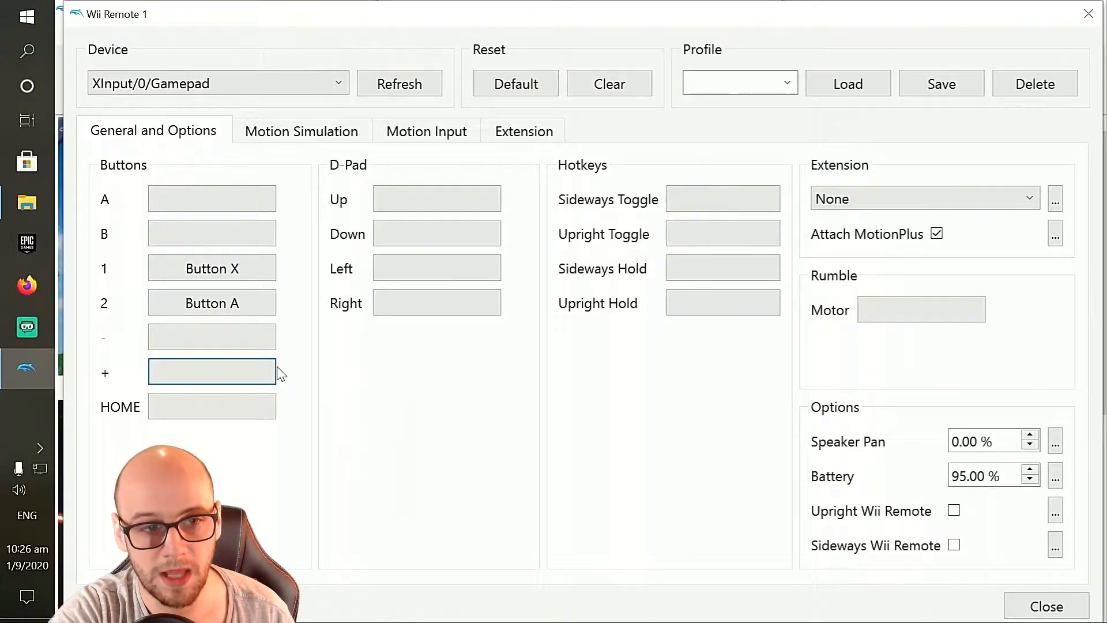
mouse_move(212, 371)
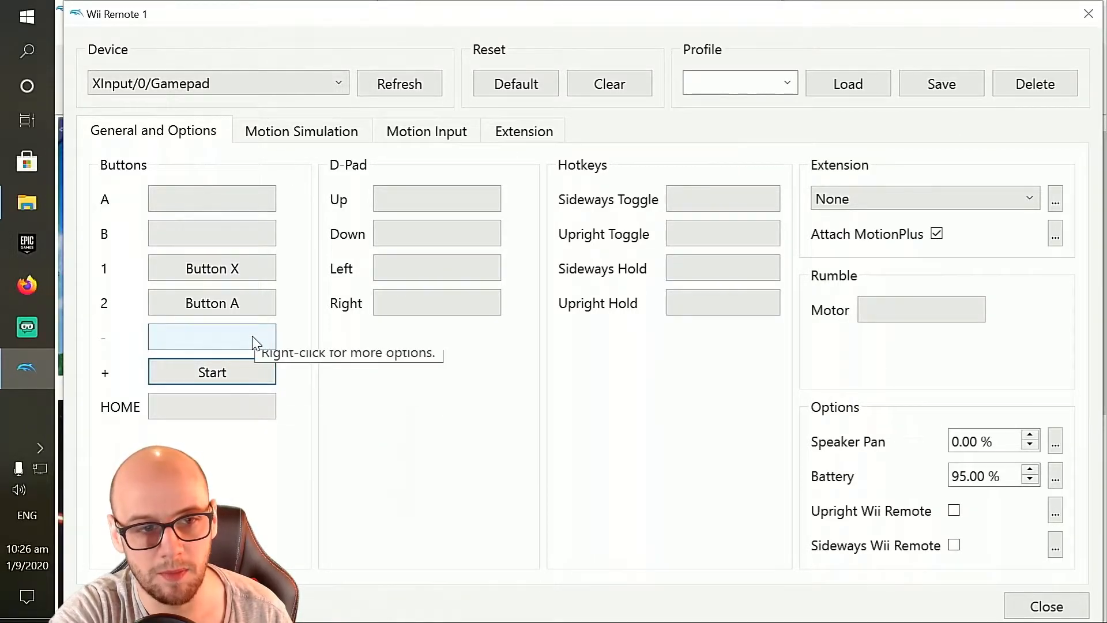
click(211, 337)
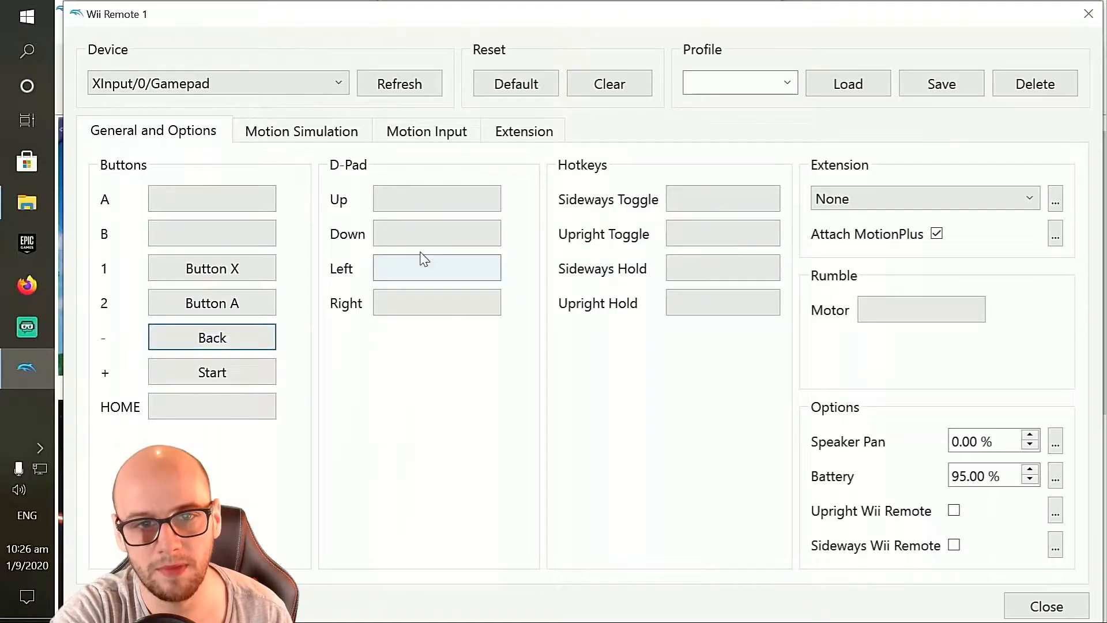
mouse_move(436, 198)
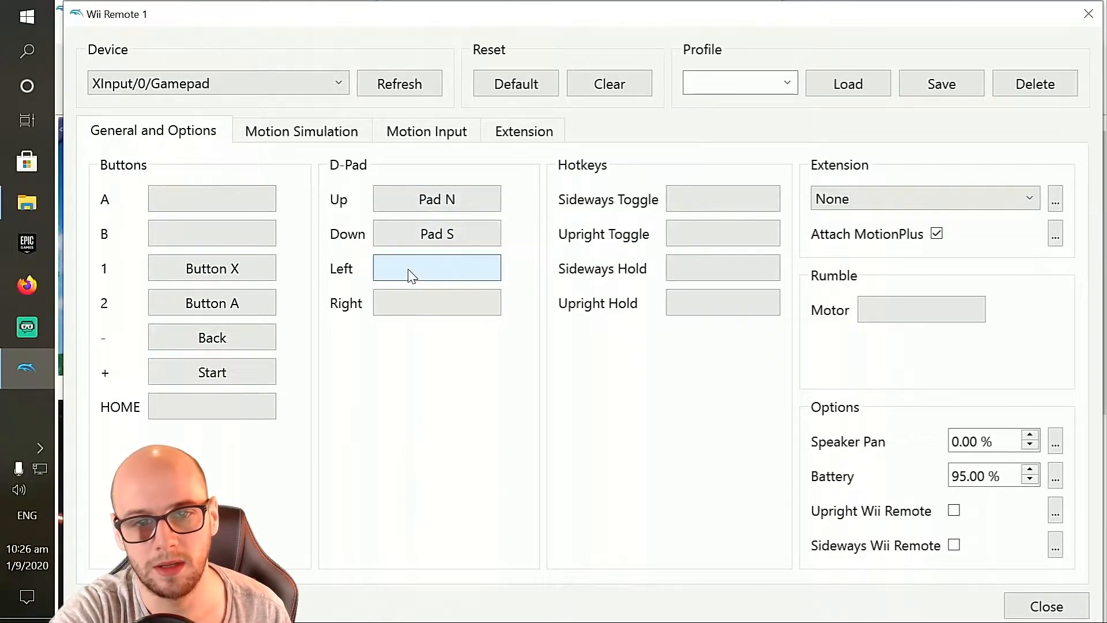
click(436, 302)
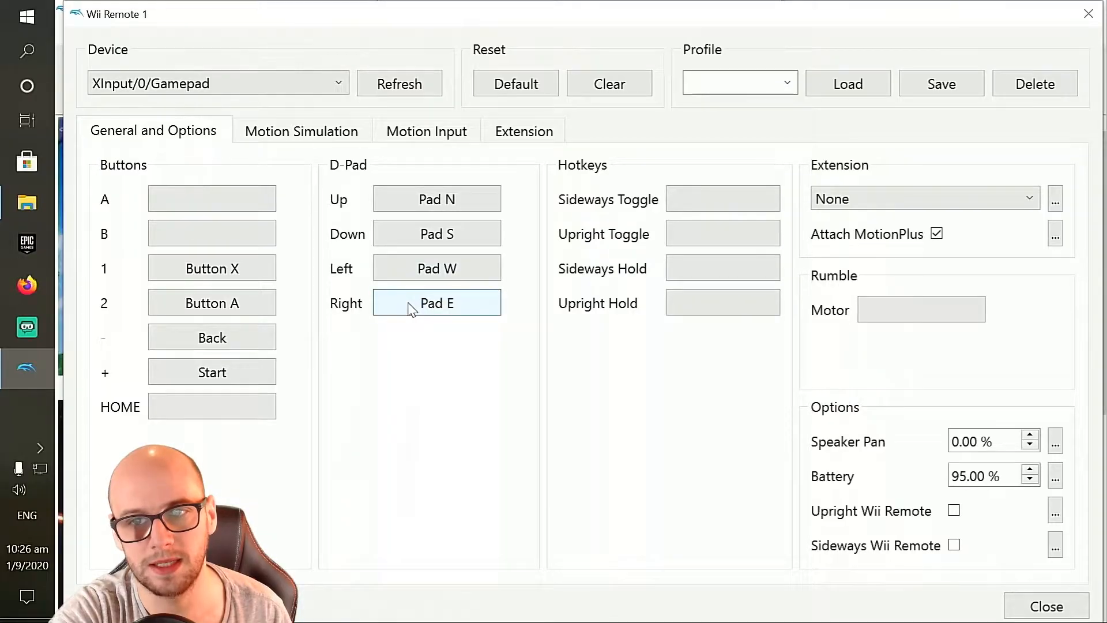
click(301, 130)
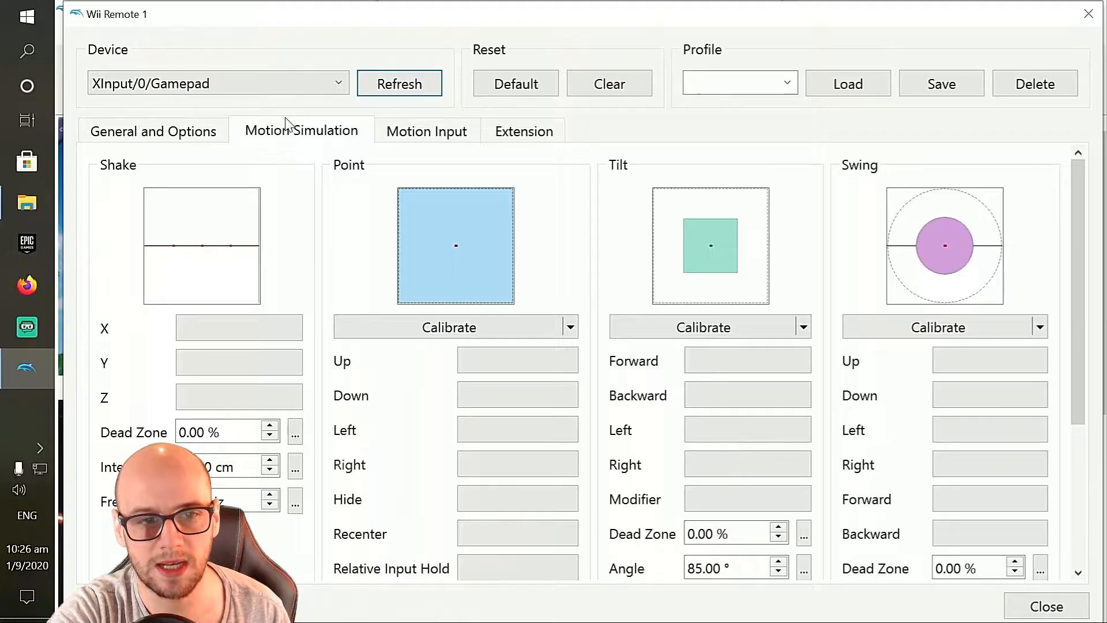
mouse_move(238, 327)
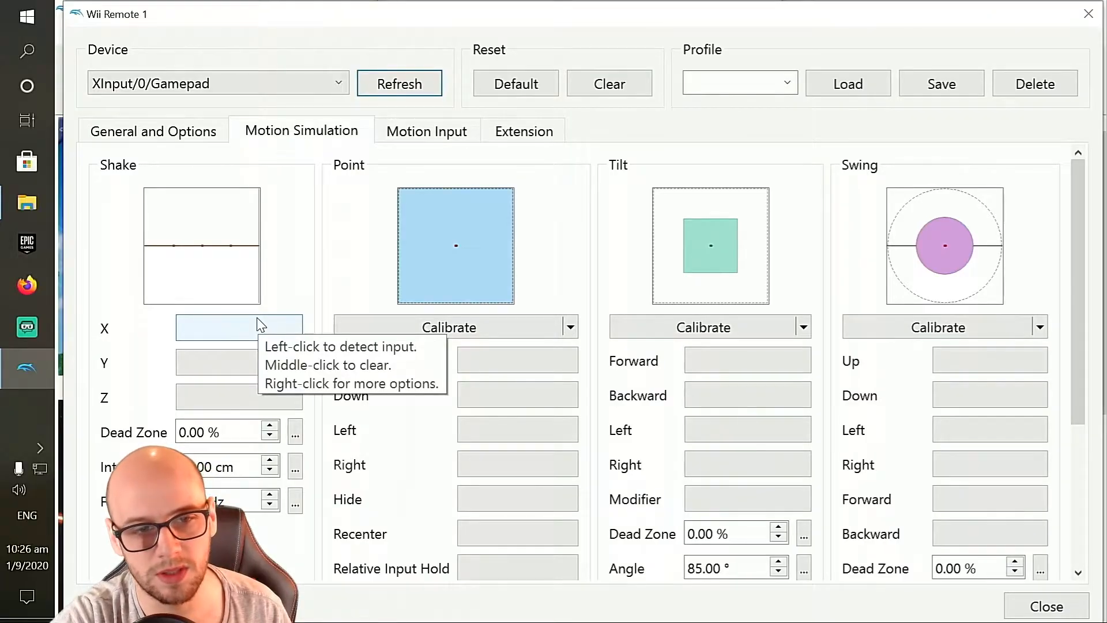
mouse_move(253, 336)
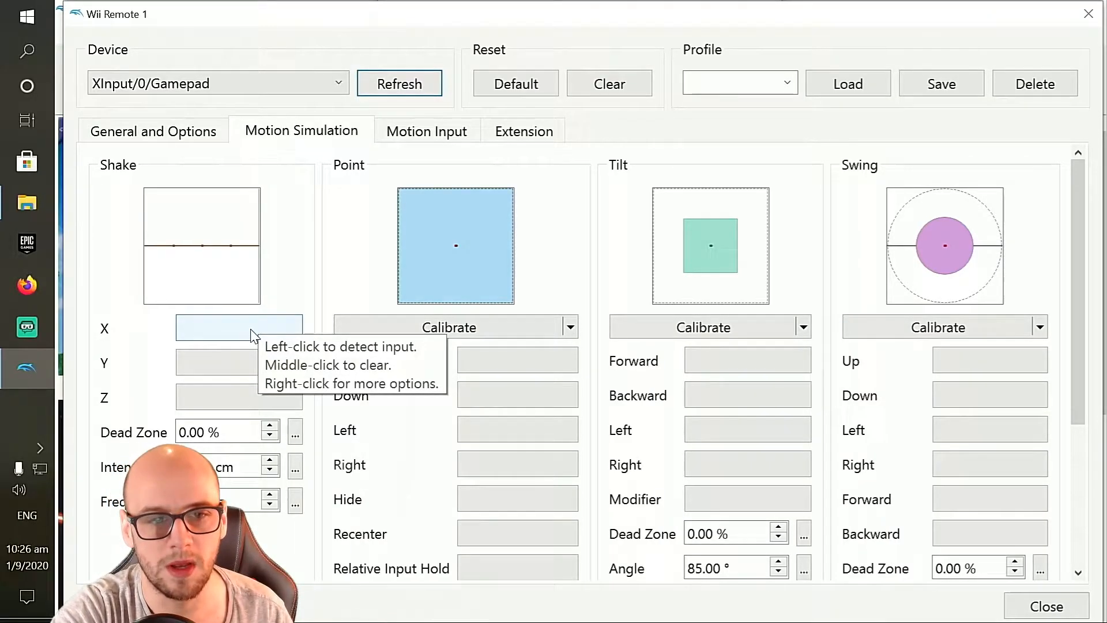
Step: Bind Shake X, Y and Z in Motion Simulation to the gamepad's left trigger
click(239, 327)
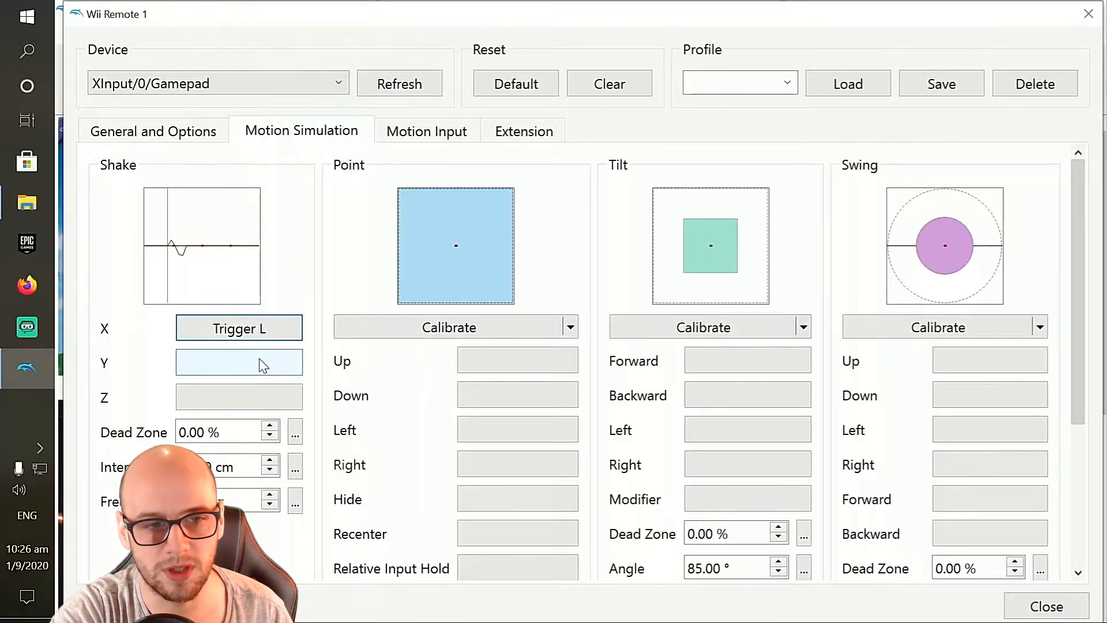
click(238, 362)
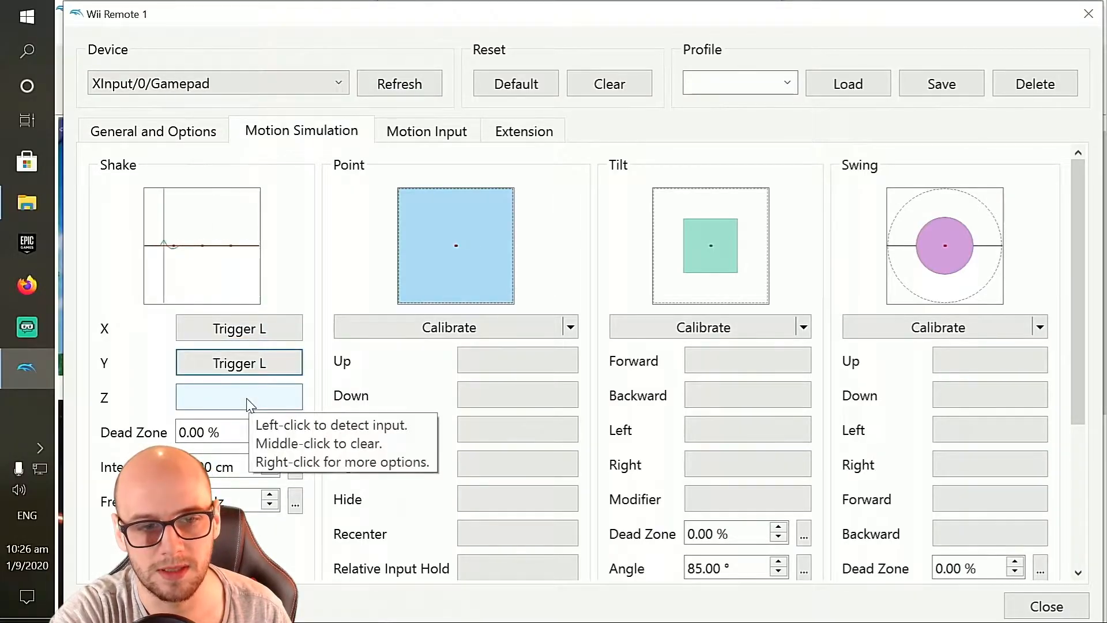
click(239, 396)
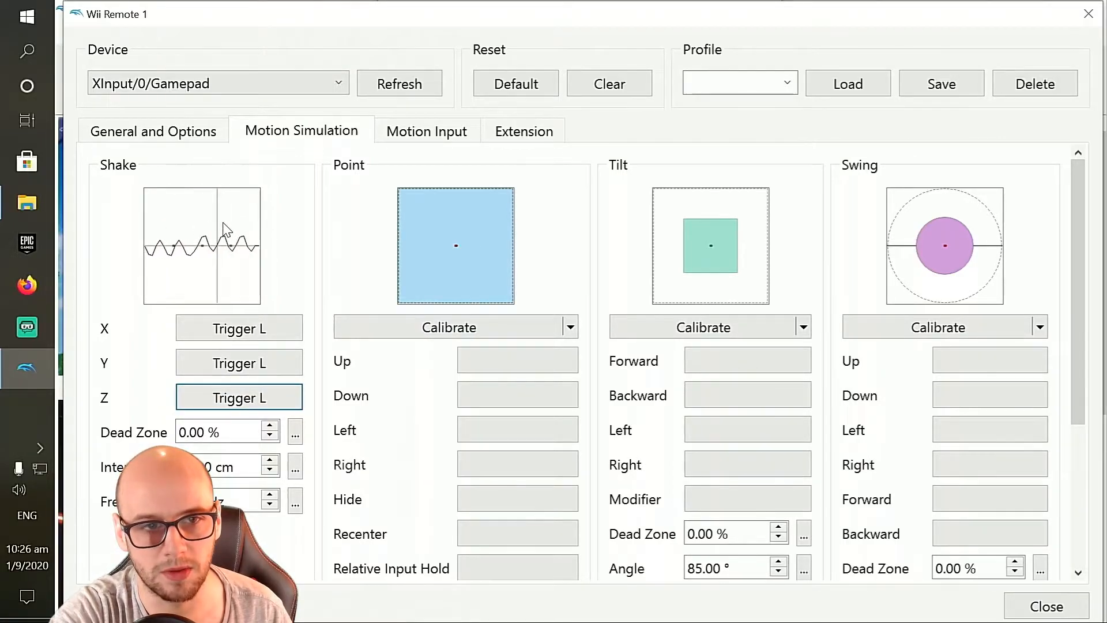
click(152, 130)
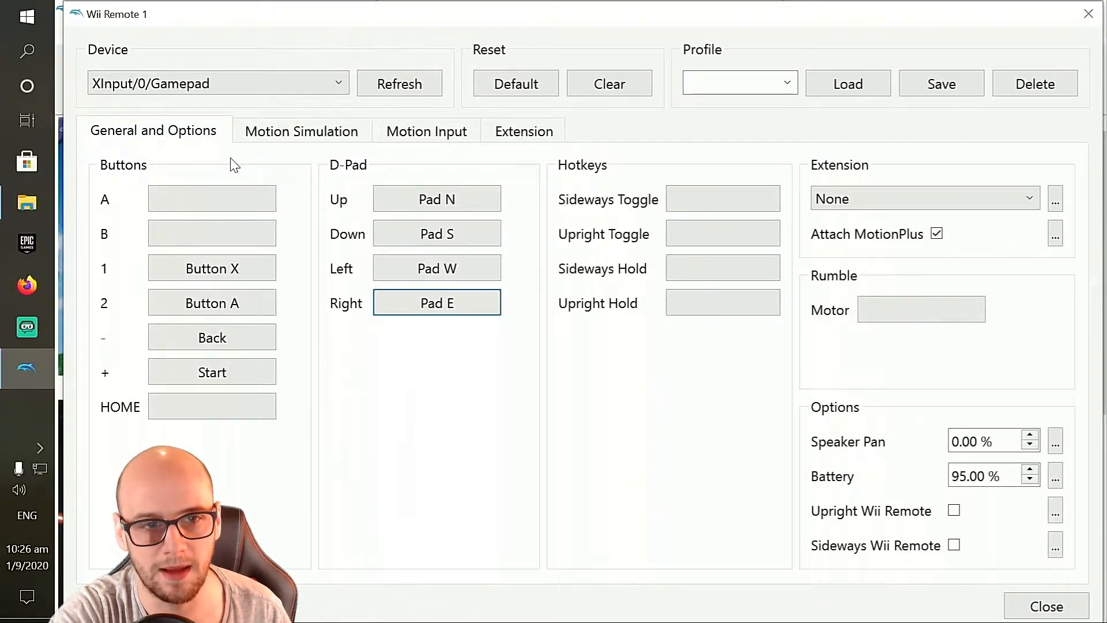
mouse_move(278, 197)
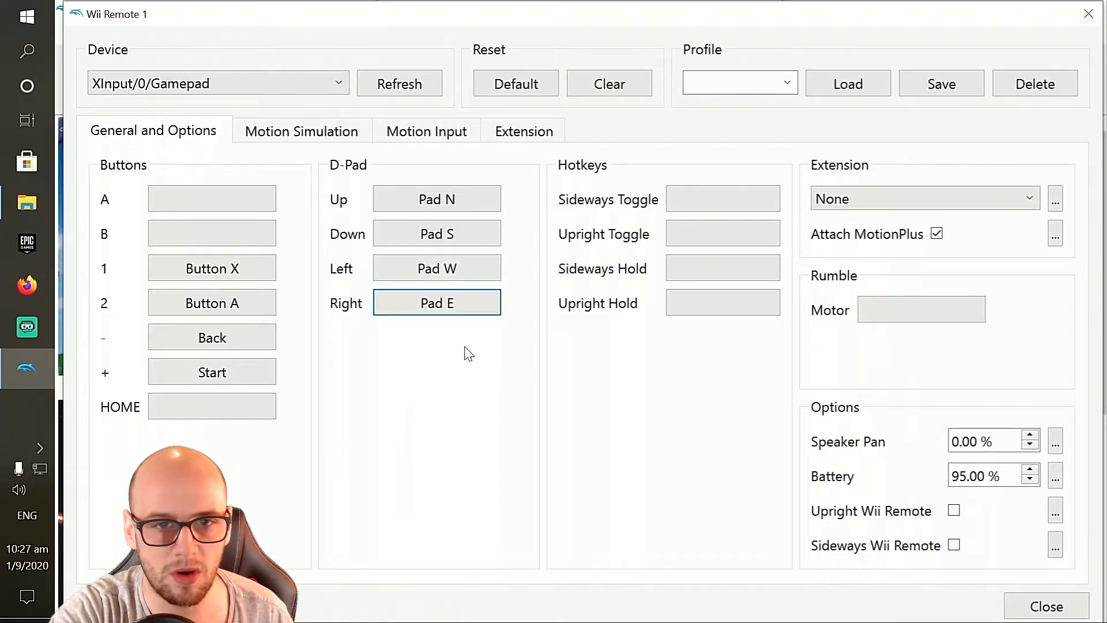
mouse_move(1039, 388)
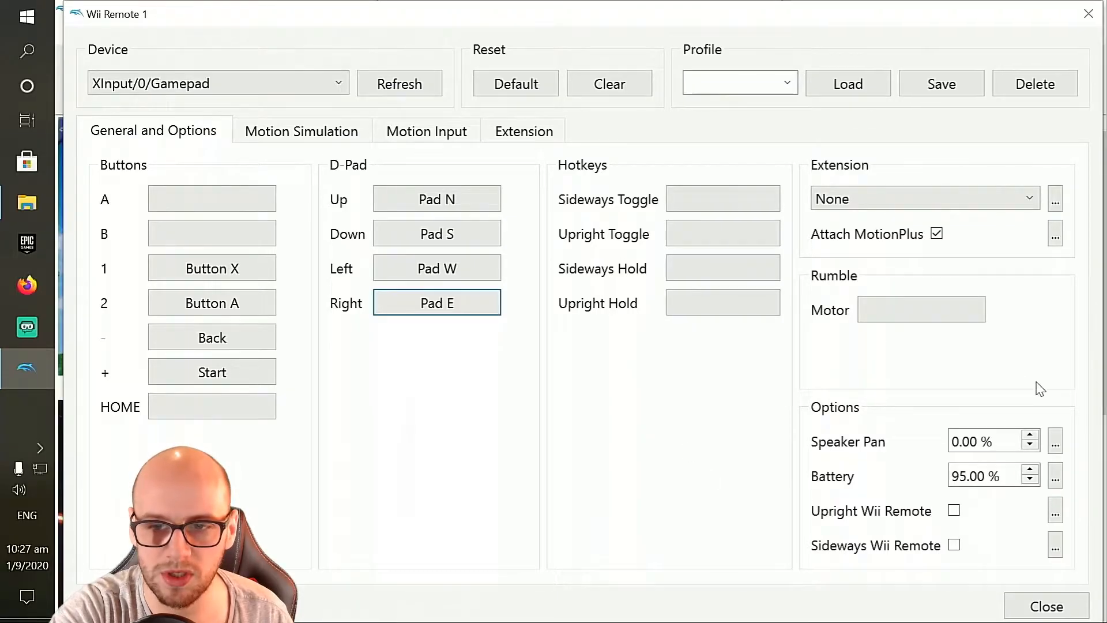
mouse_move(954, 547)
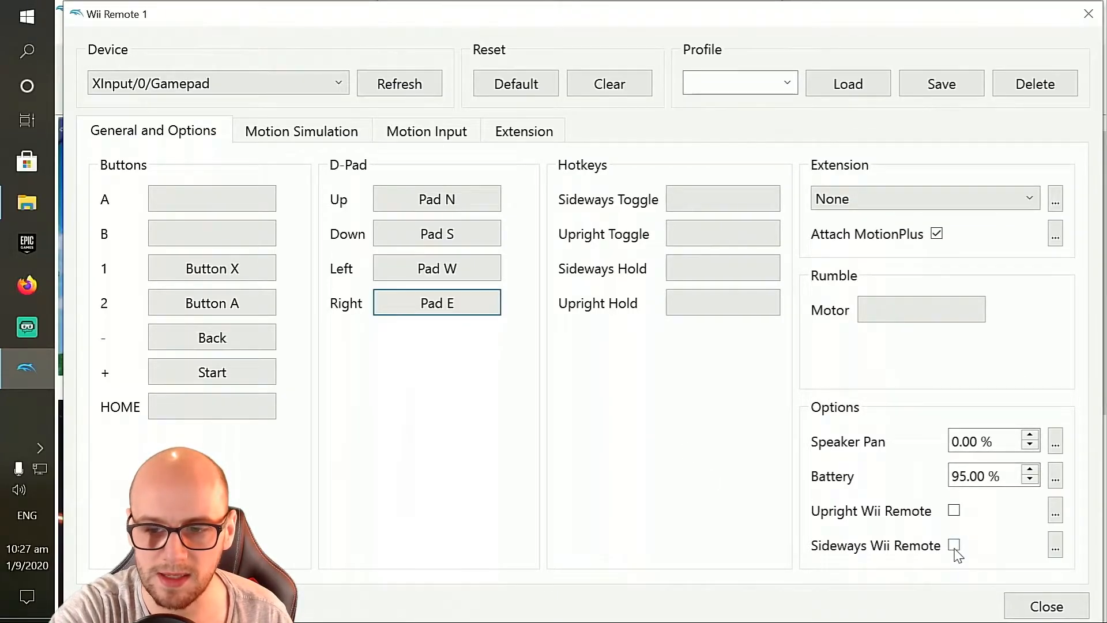
Step: Enable Sideways Wii Remote, map A and B to gamepad buttons, and close the mapping window
click(953, 545)
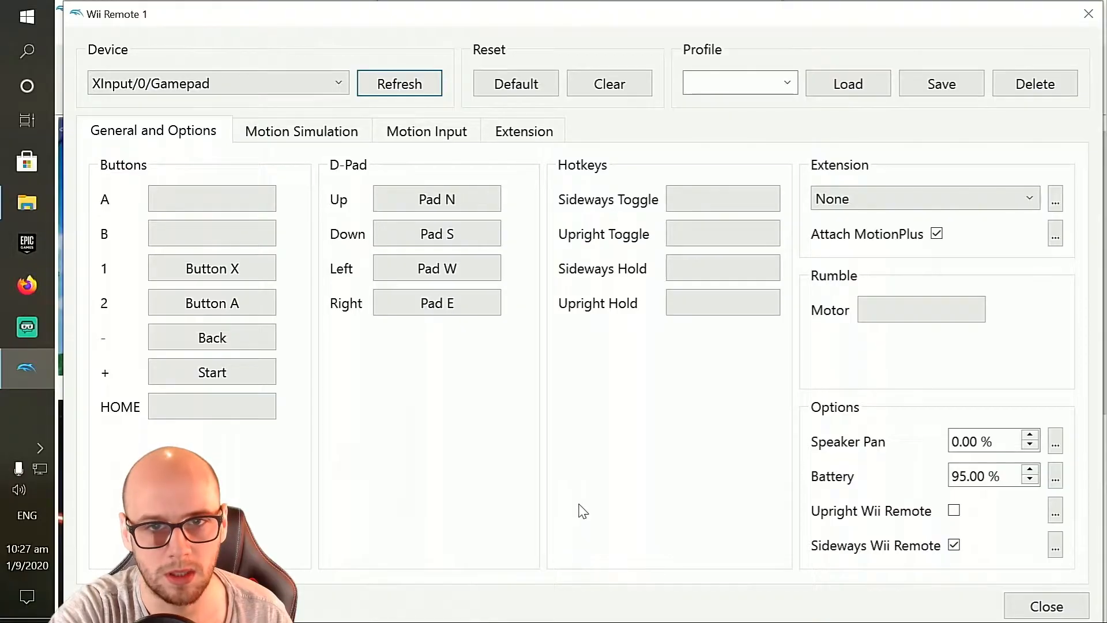
click(211, 231)
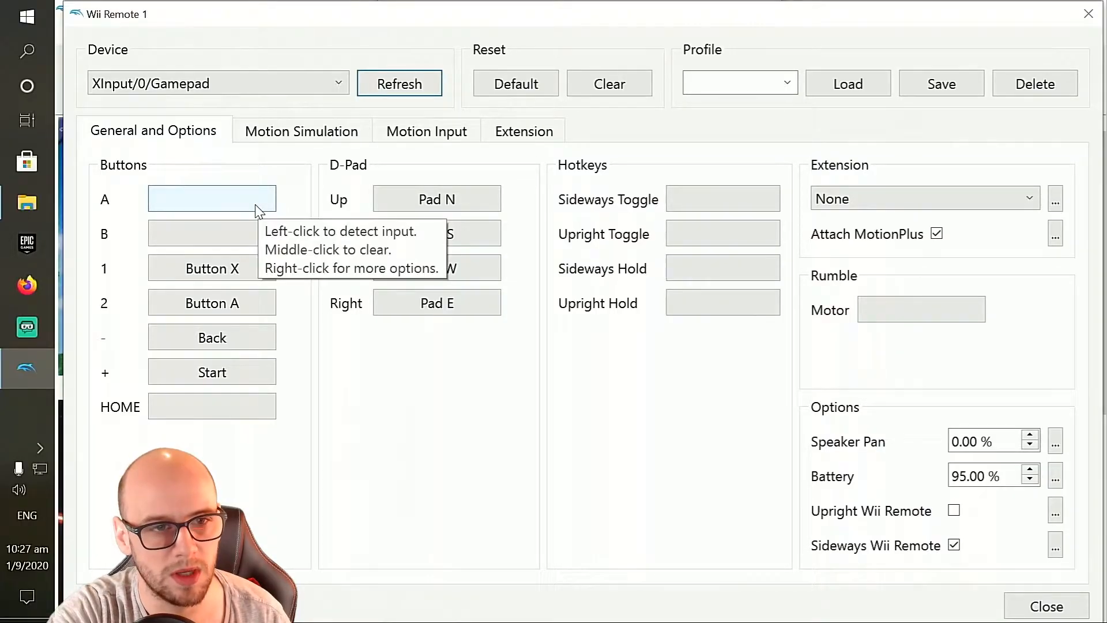
click(212, 198)
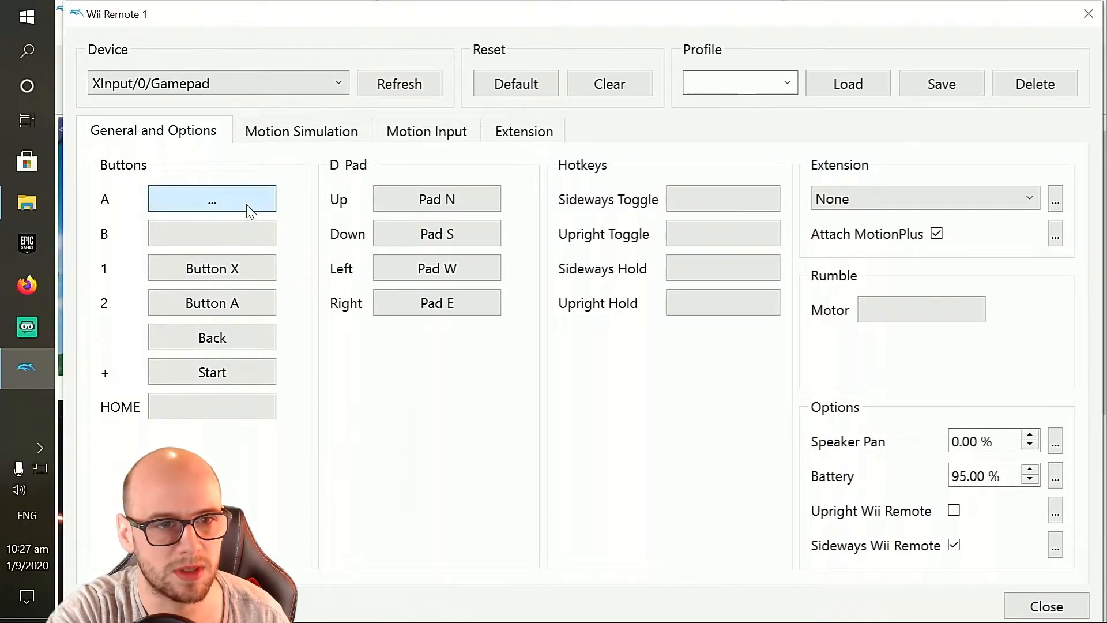
click(212, 233)
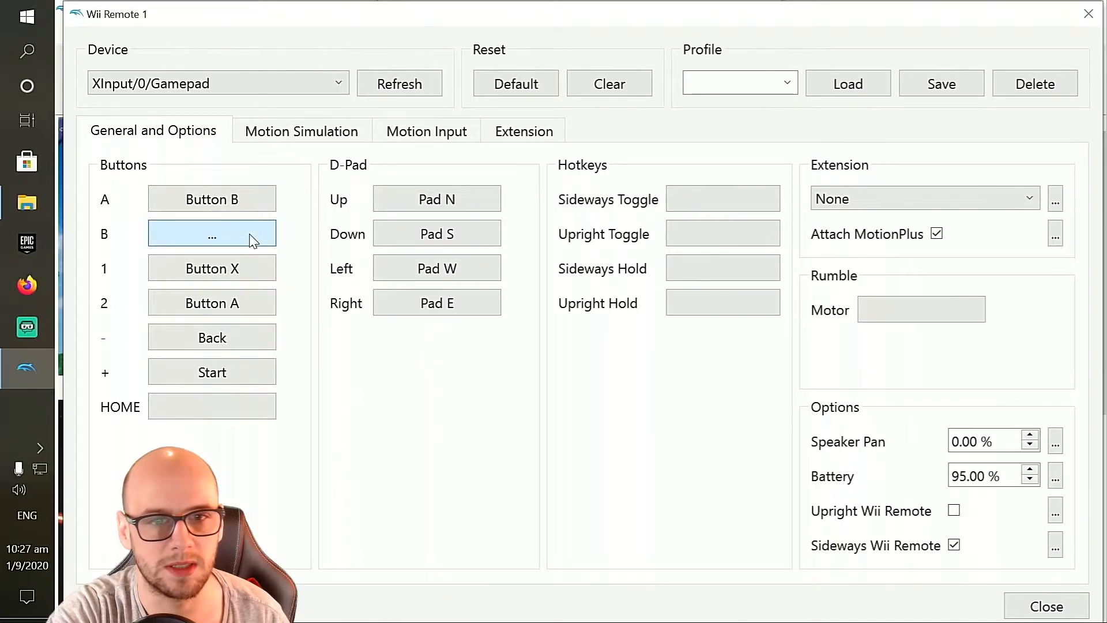
click(211, 233)
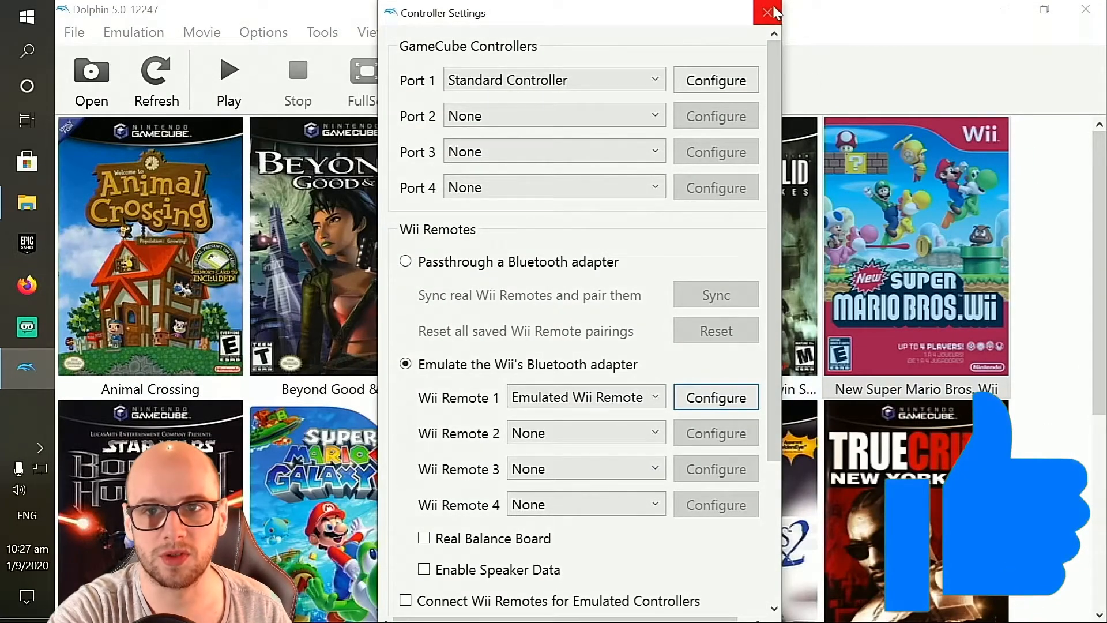
click(766, 12)
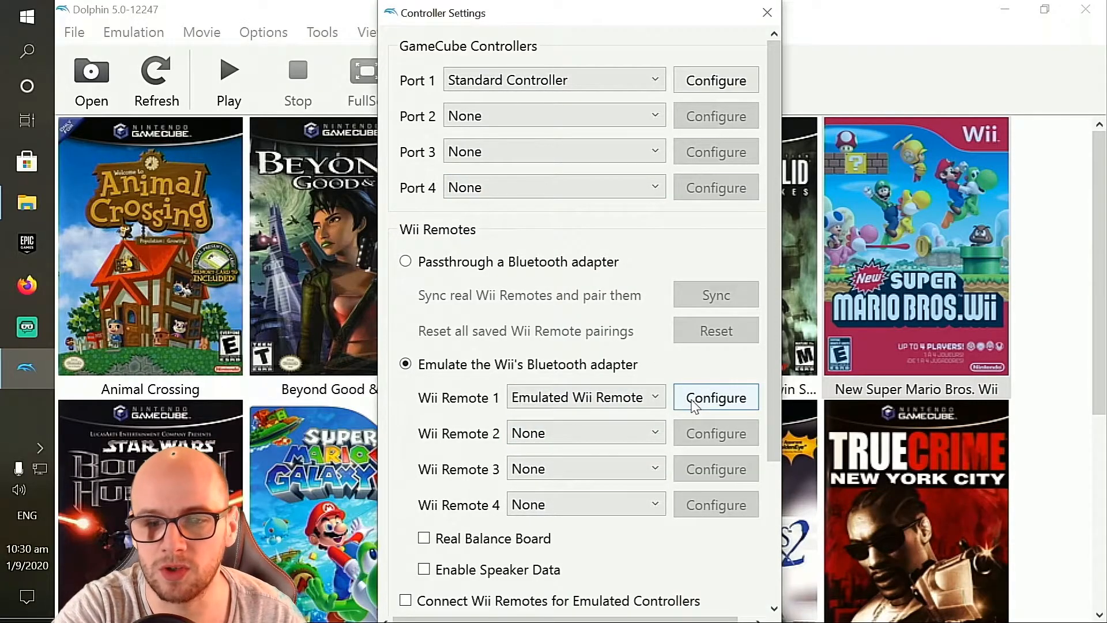
Step: Save the Wii Remote 1 mapping as profile NSMB and select it from the saved profiles
click(715, 398)
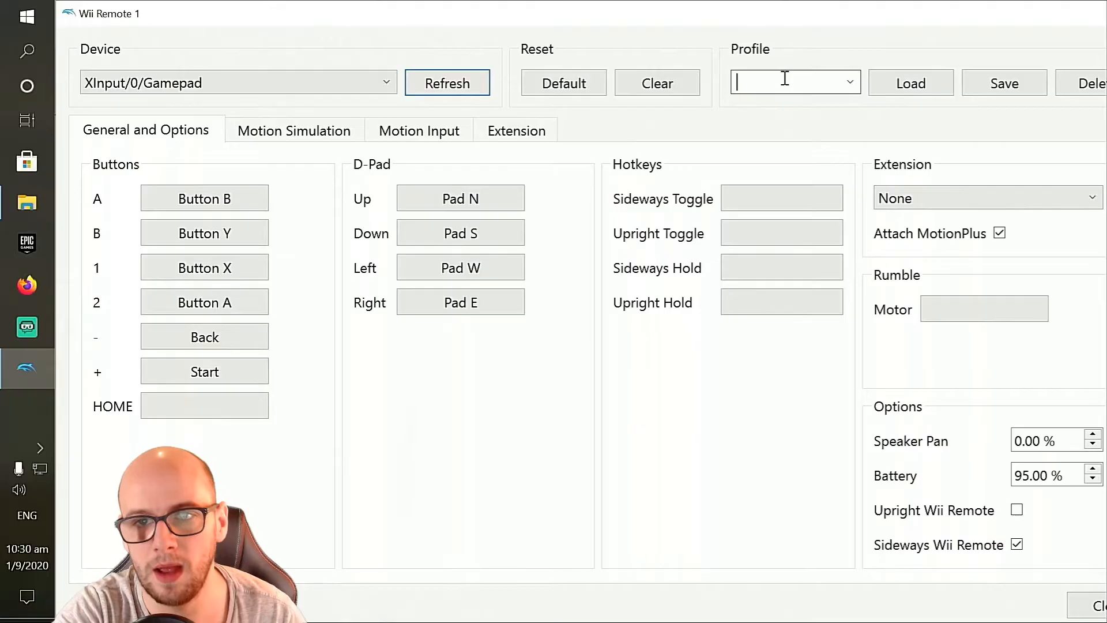
text(N)
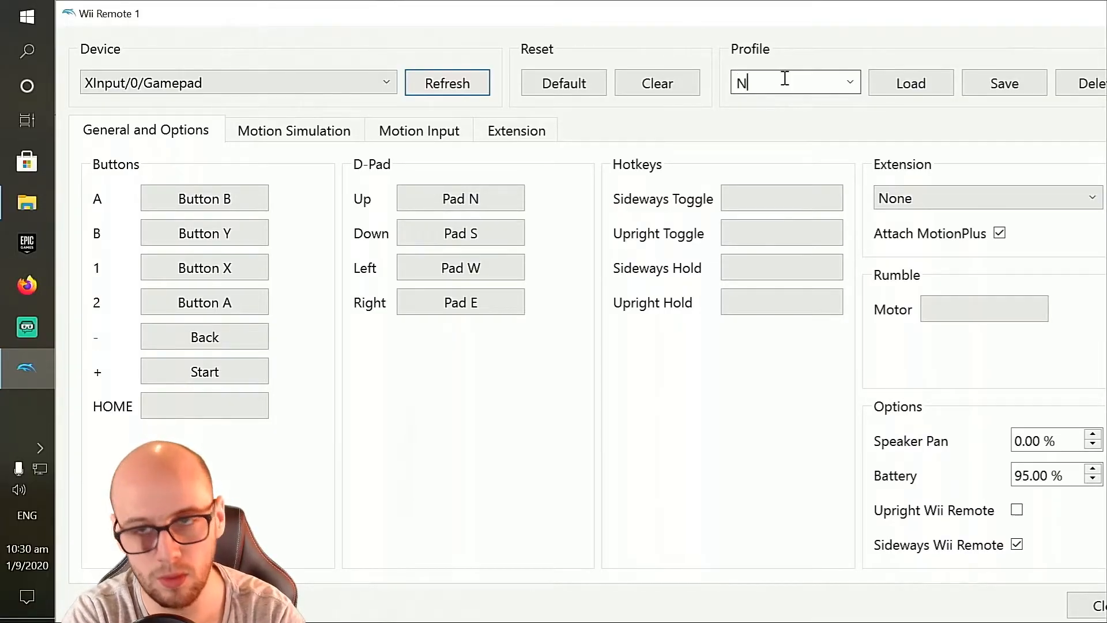
text(S<)
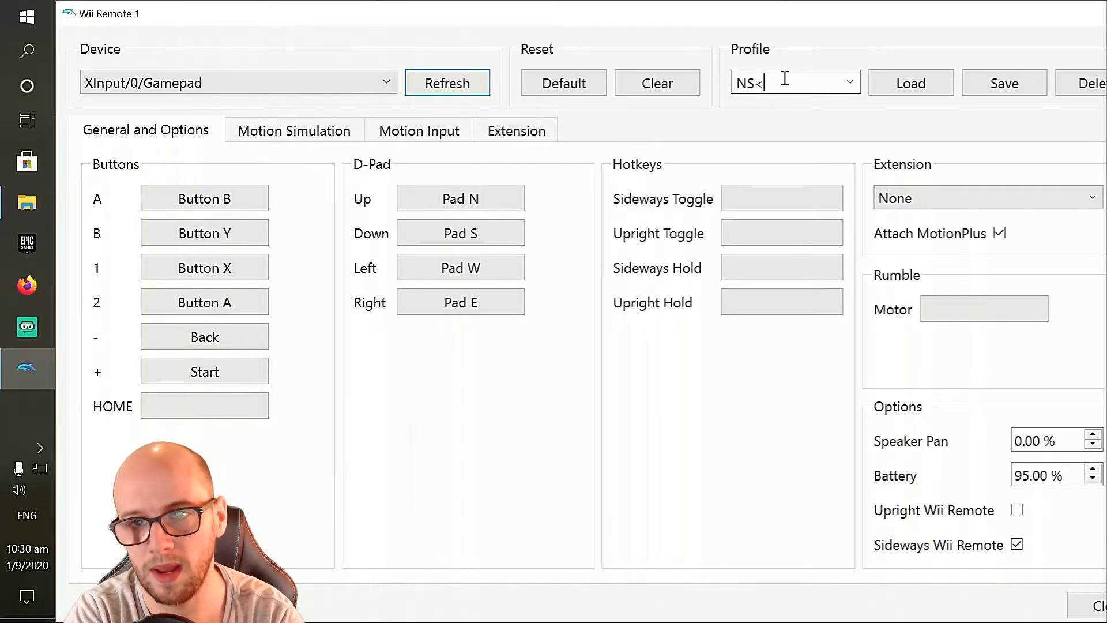
text(MB)
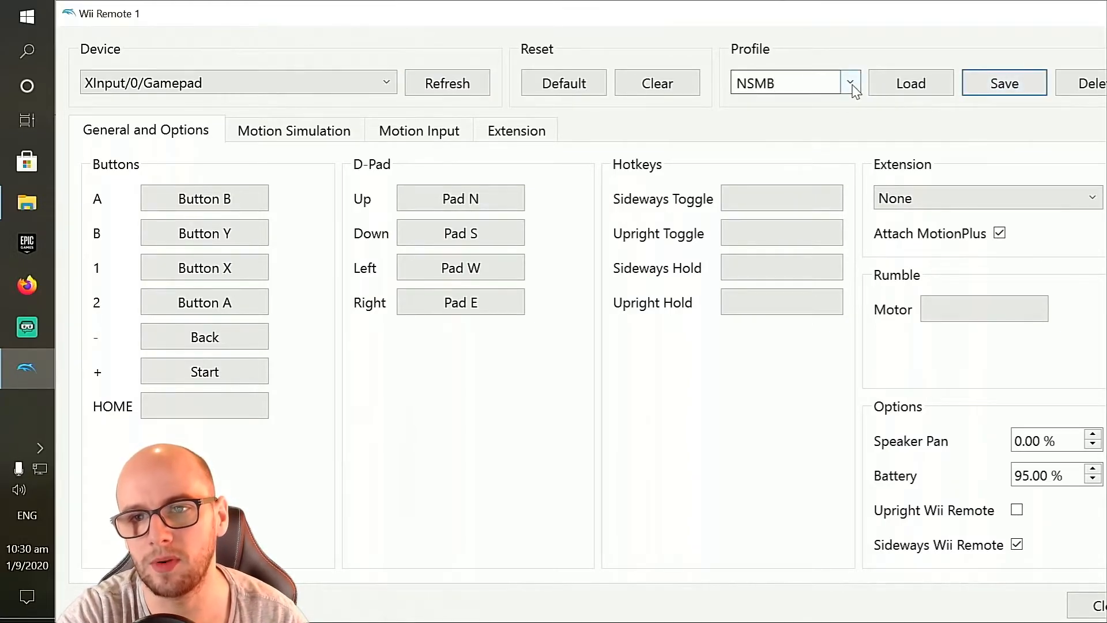
click(850, 83)
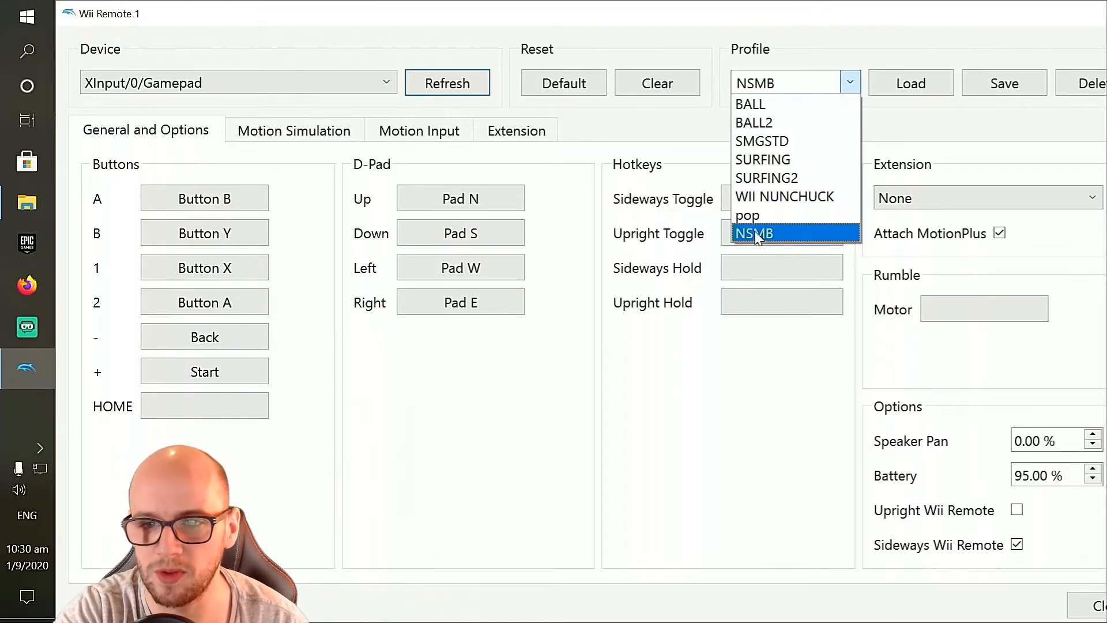
click(754, 233)
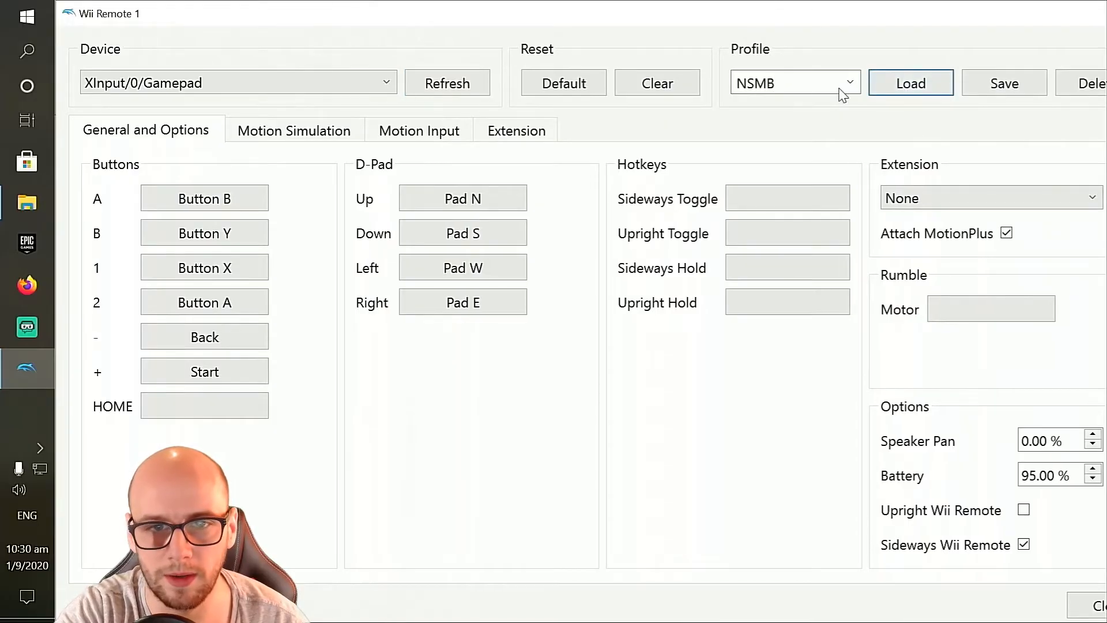
mouse_move(463, 174)
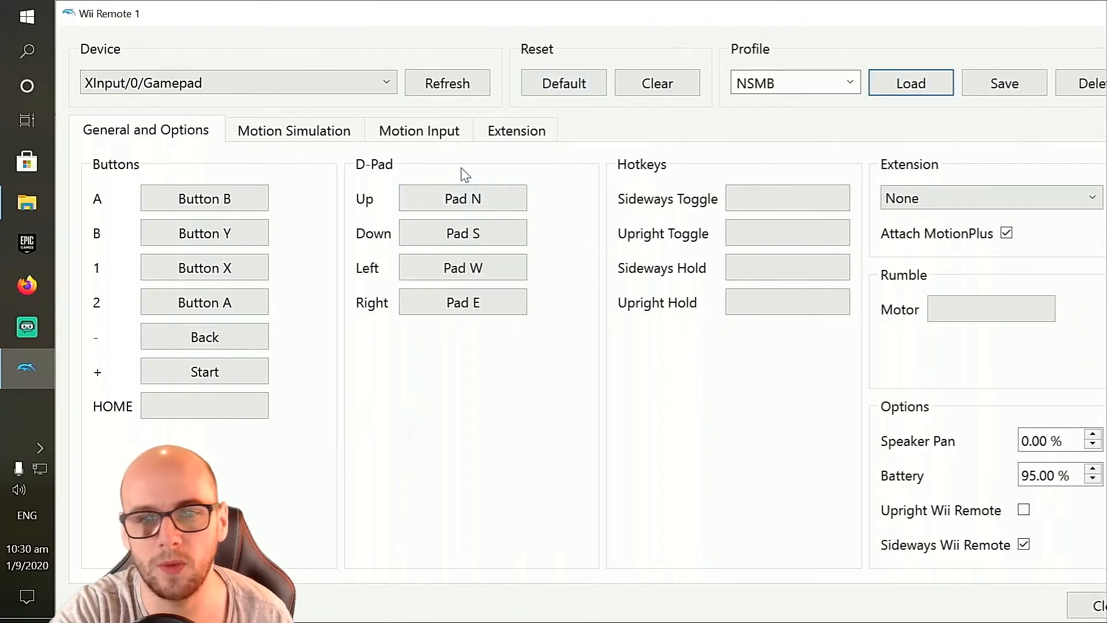